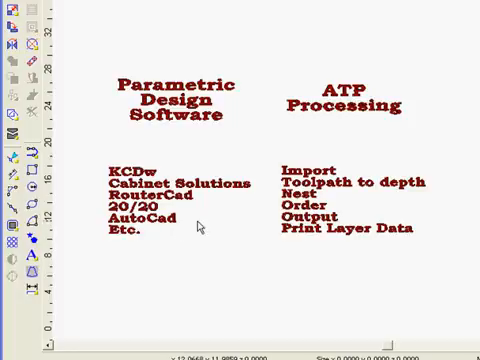
mouse_move(322, 113)
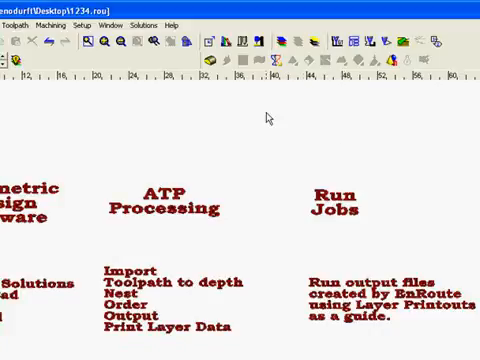
mouse_move(340, 153)
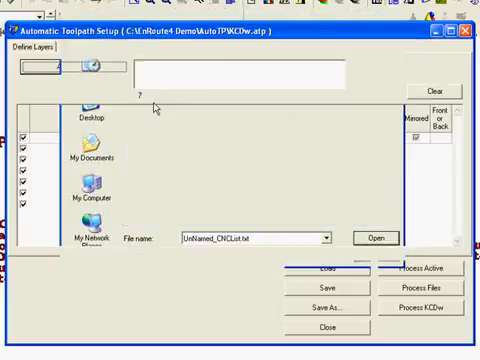
Step: Load the seven-part UnNamed_CNCList.txt cut list and view the output and label settings
click(369, 237)
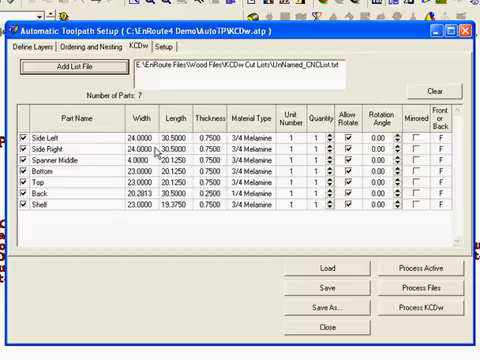
mouse_move(95, 147)
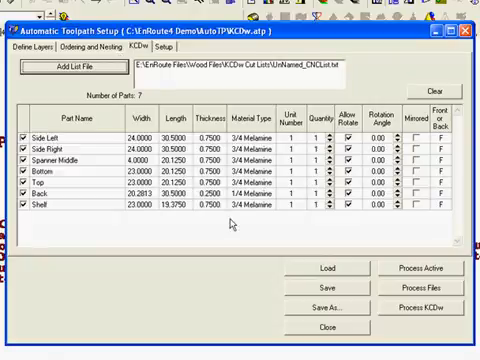
mouse_move(312, 240)
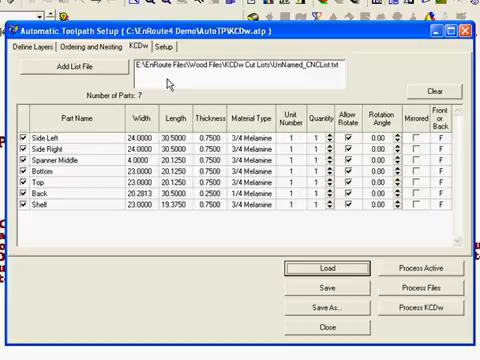
click(163, 45)
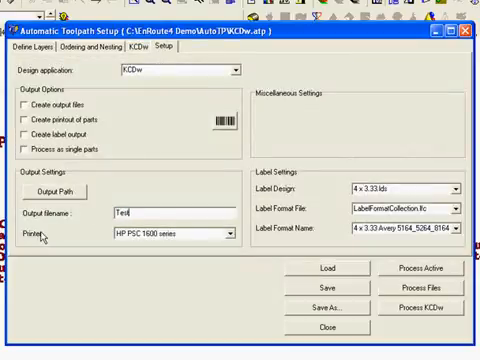
Step: Point the output path to C:\EnRoute4_1\AutoTP and turn on output file creation
click(59, 189)
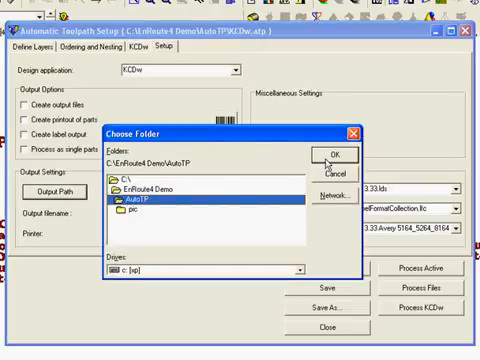
click(331, 153)
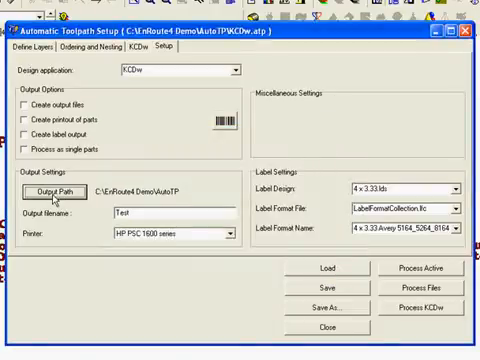
click(55, 189)
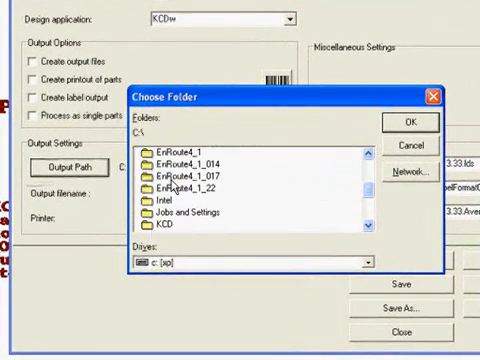
double_click(180, 155)
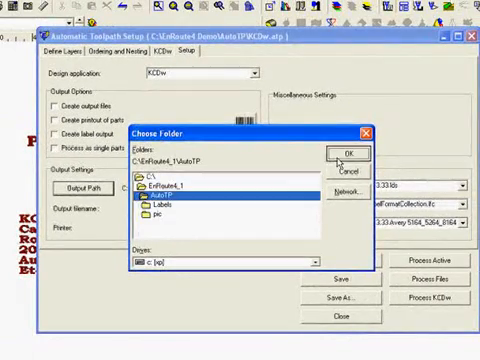
click(347, 152)
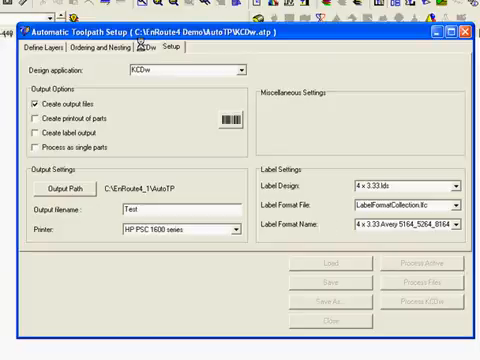
Step: Process the KCDw list into the Test_3_4 and Test_1_4 Melamine files, acknowledging the result
click(147, 55)
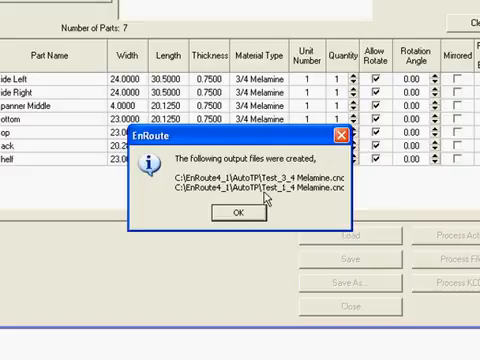
mouse_move(278, 208)
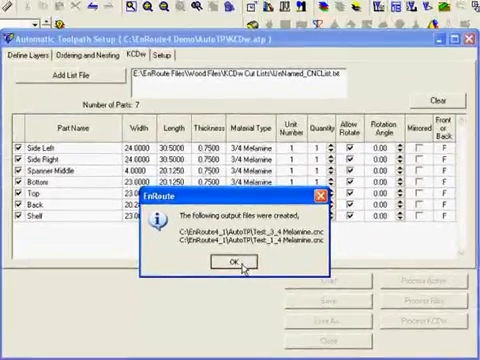
click(228, 261)
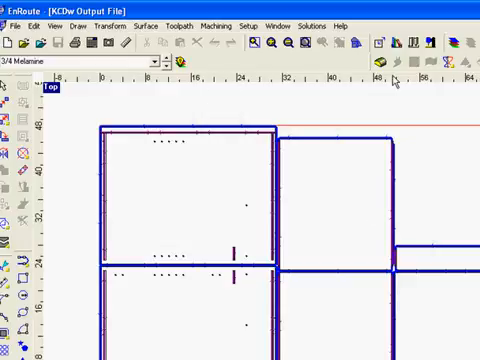
mouse_move(320, 175)
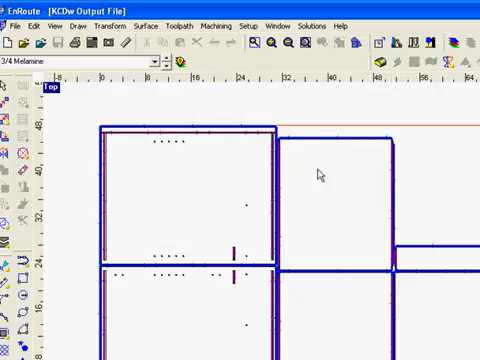
mouse_move(303, 120)
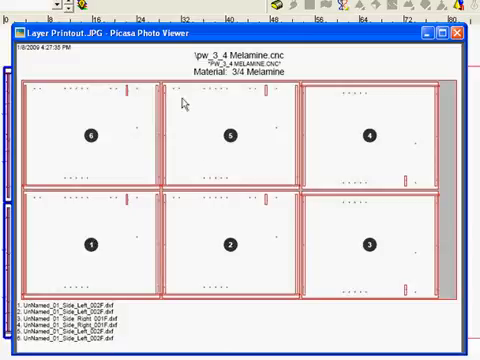
mouse_move(160, 146)
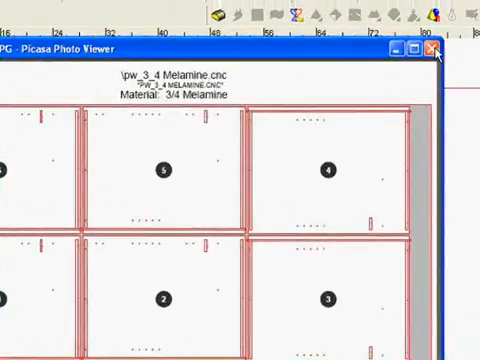
Step: Close the 3/4 Melamine layer printout in Picasa Photo Viewer
click(433, 48)
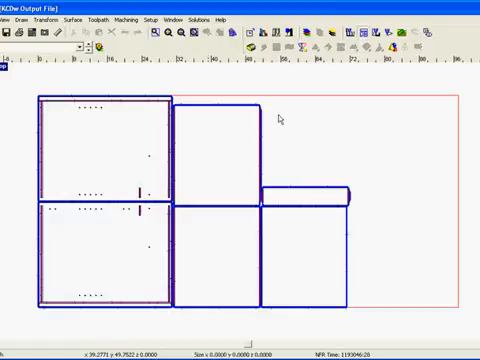
mouse_move(265, 125)
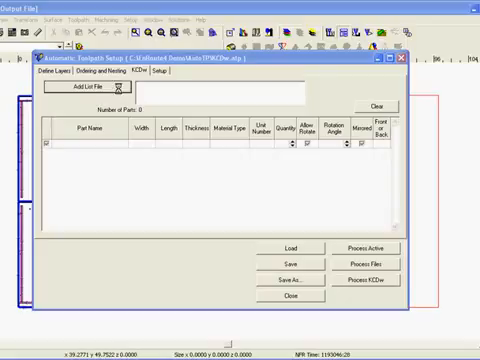
Step: Clear the seven-part cut list and open the KCDw List Files dialog
click(122, 91)
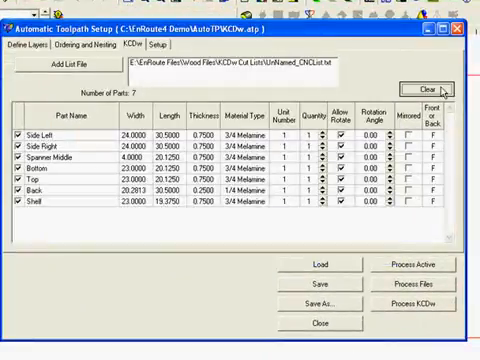
click(424, 85)
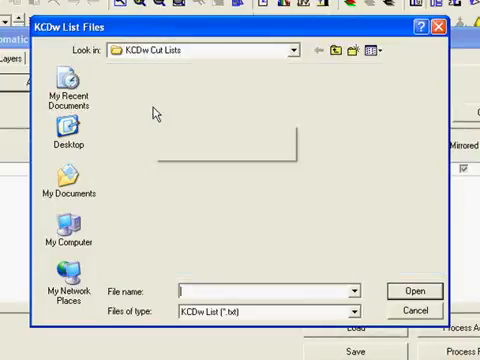
Step: Open the chosen cut list and view the PANEL and DRILLHINGE layer strategies
click(414, 310)
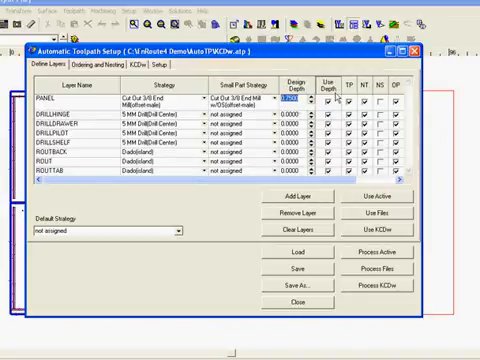
Step: Show the Ordering and Nesting settings: drill, island fill, 180° step, 97 × 49 plate
click(327, 94)
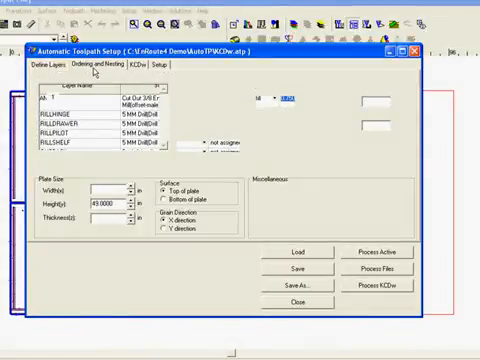
click(95, 64)
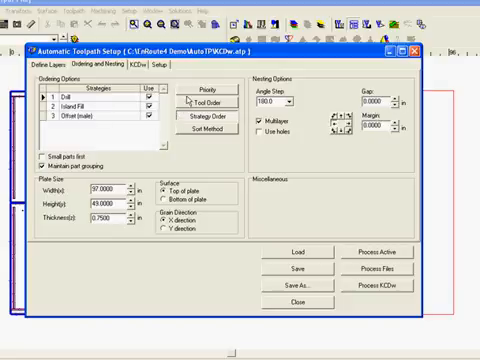
Step: Review the strategy order, tool order and 97 × 49 plate size
click(195, 88)
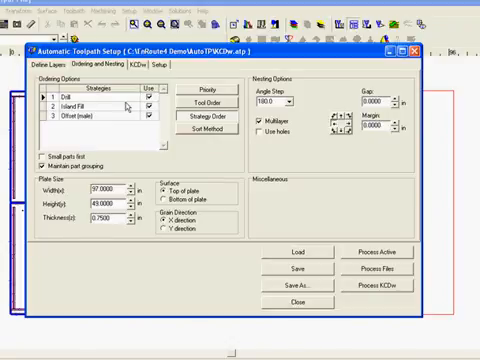
click(201, 102)
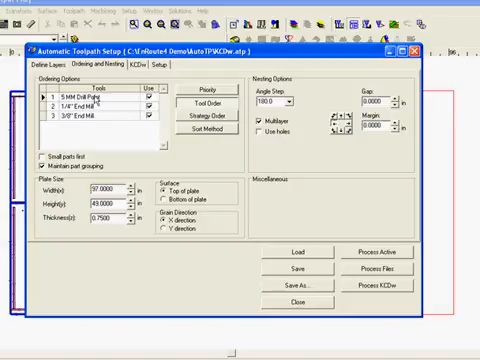
click(202, 90)
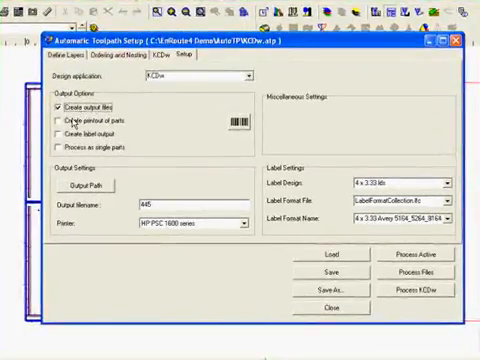
Step: Enable the parts printout and set the output filename to test2
click(58, 118)
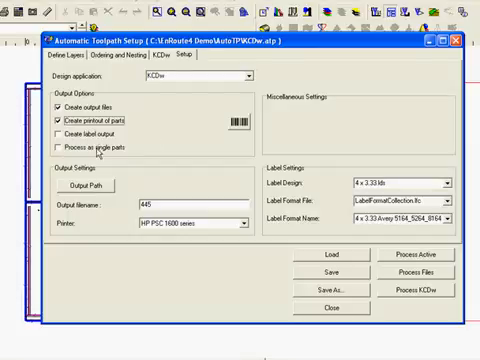
mouse_move(148, 168)
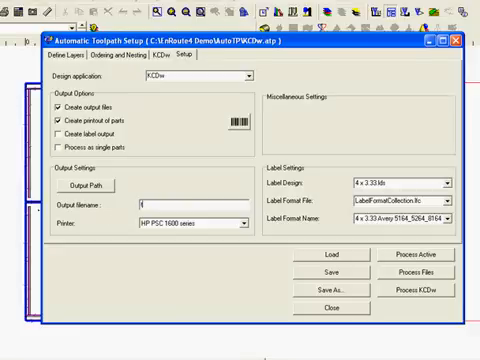
text(test2)
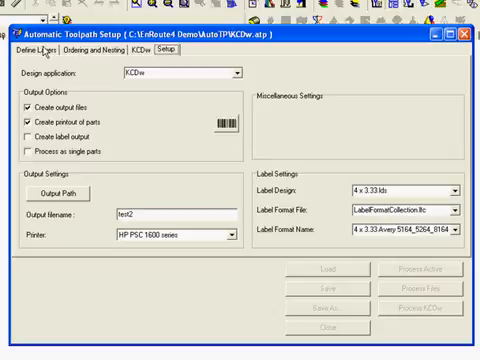
Step: Show the Example_CNCList cut list and browse its 51 plywood parts
click(28, 51)
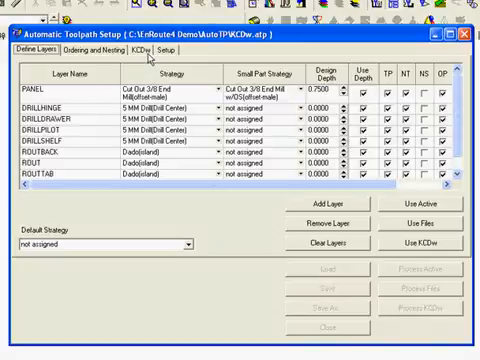
click(130, 47)
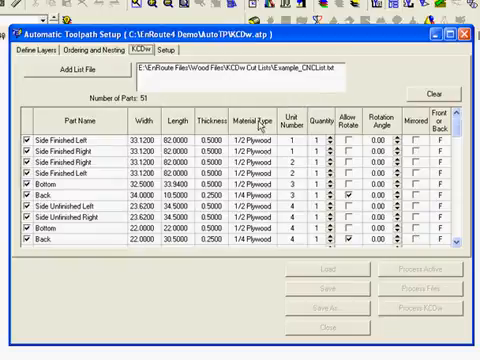
click(432, 63)
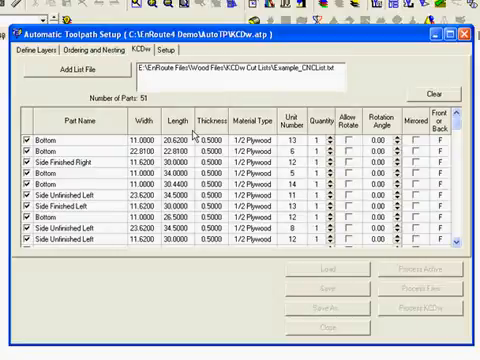
Step: Generate the KCDw Output File with parts nested onto 1/2 Plywood and 1/4 Plywood sheet layers
click(429, 64)
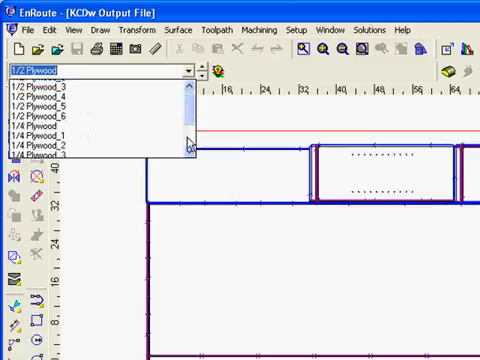
scroll(down, 3)
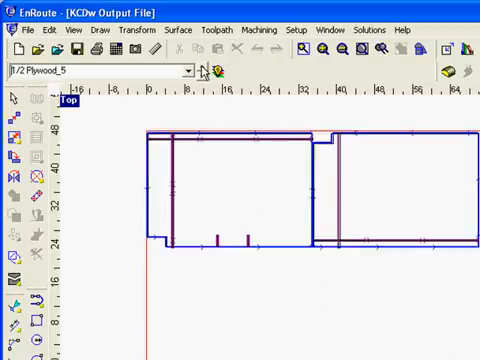
click(100, 70)
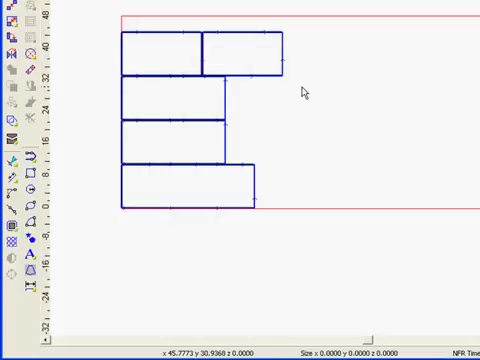
mouse_move(138, 274)
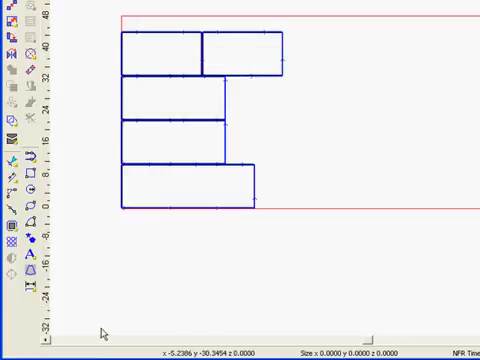
mouse_move(103, 333)
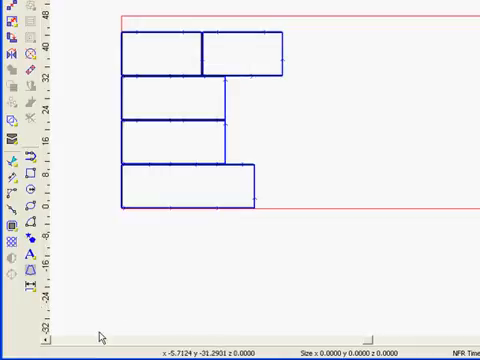